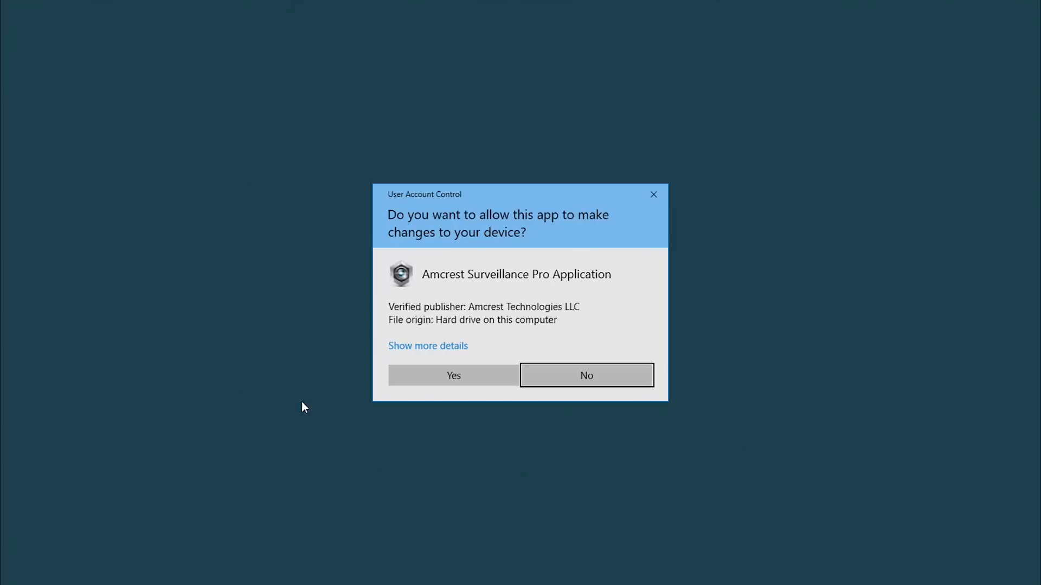
# Allow the UAC prompt and sign in to Amcrest Surveillance Pro as admin.
pyautogui.click(453, 375)
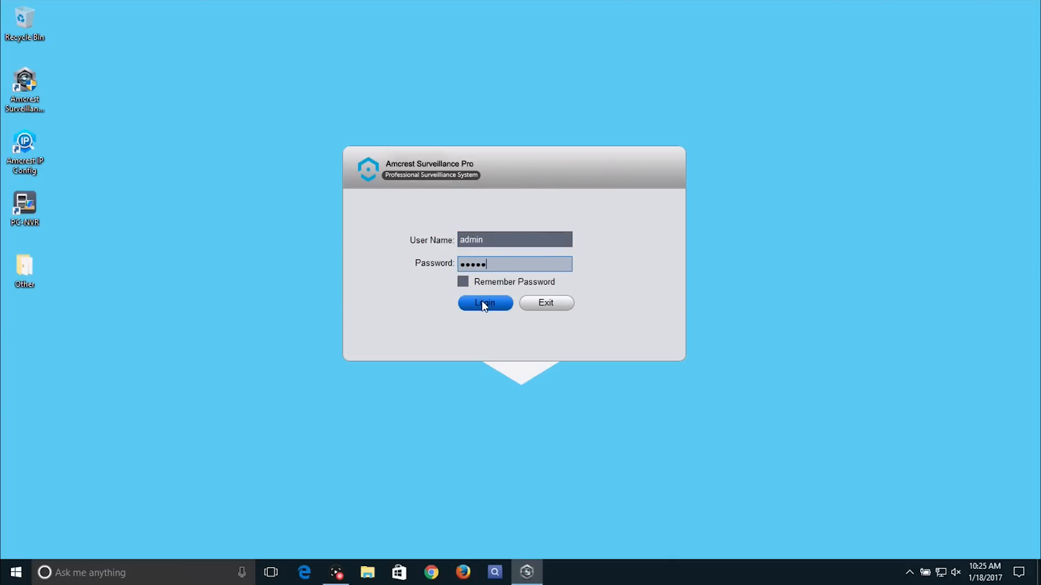
pyautogui.click(485, 304)
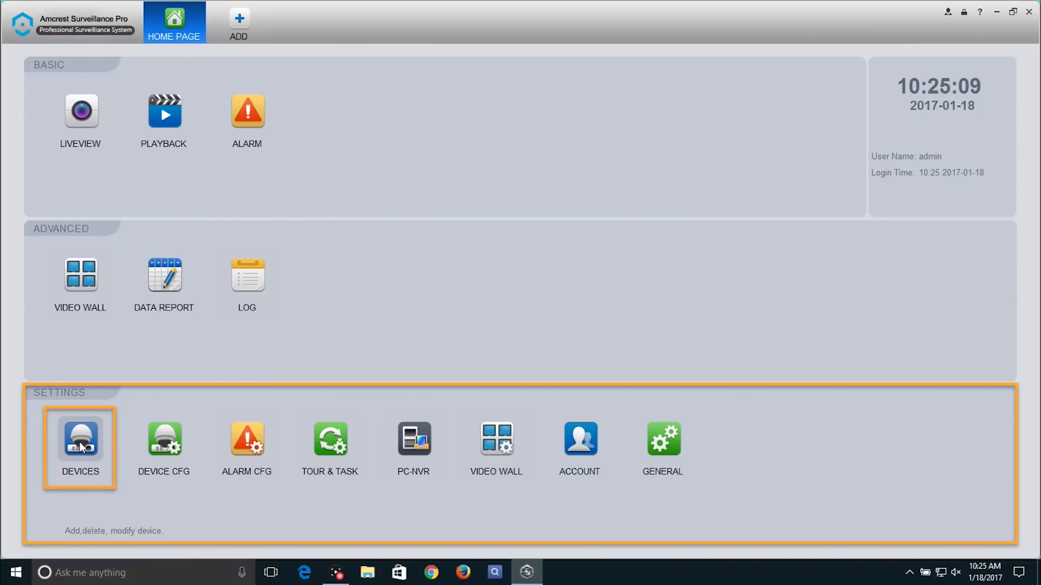
# Show the Devices page listing the three registered cameras, all offline.
pyautogui.click(79, 441)
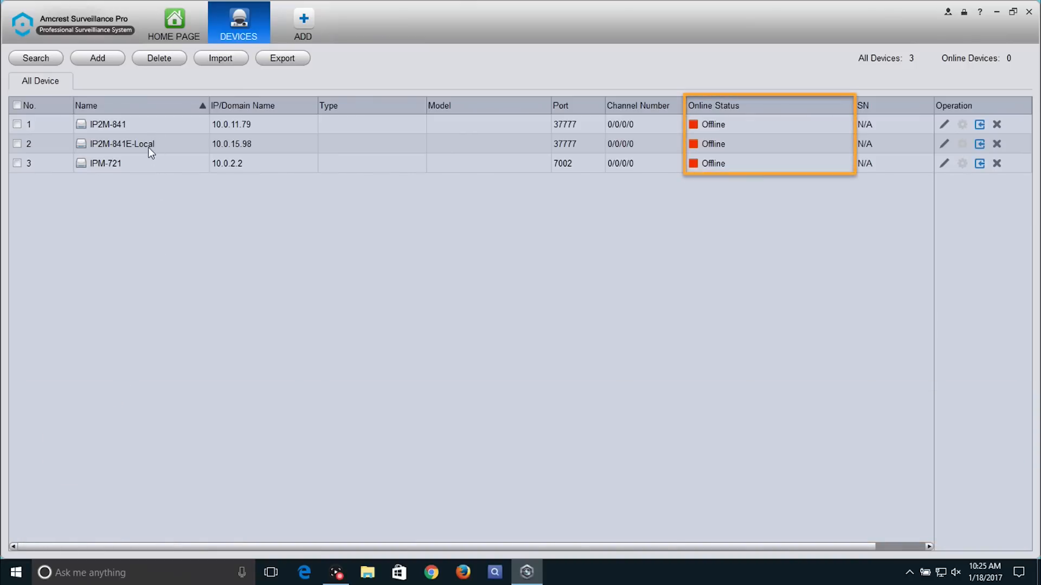
pyautogui.moveTo(737, 144)
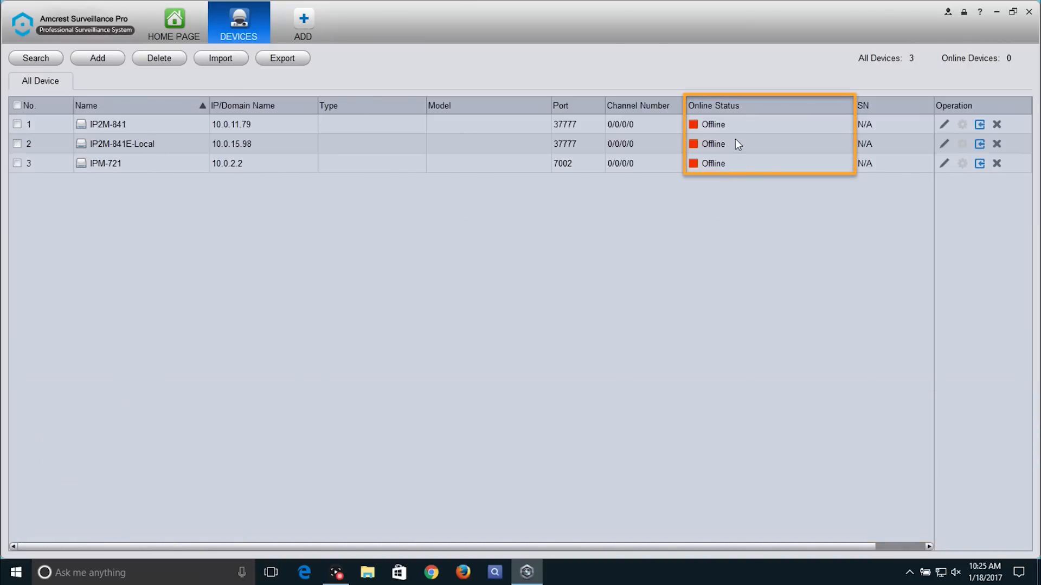
pyautogui.moveTo(732, 174)
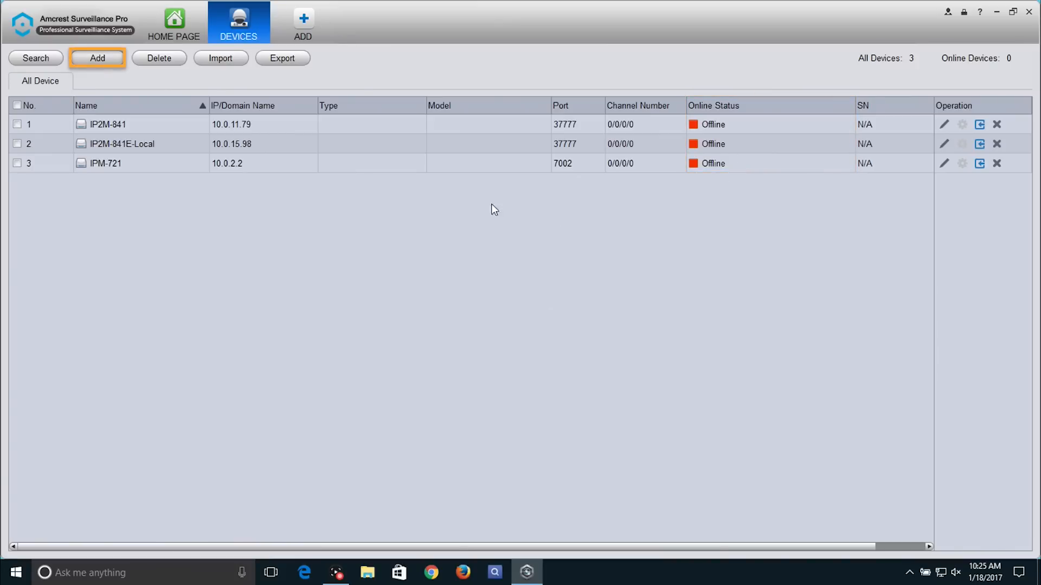
# Start a manual device add and name the camera IP2M-841E-Remote.
pyautogui.click(96, 59)
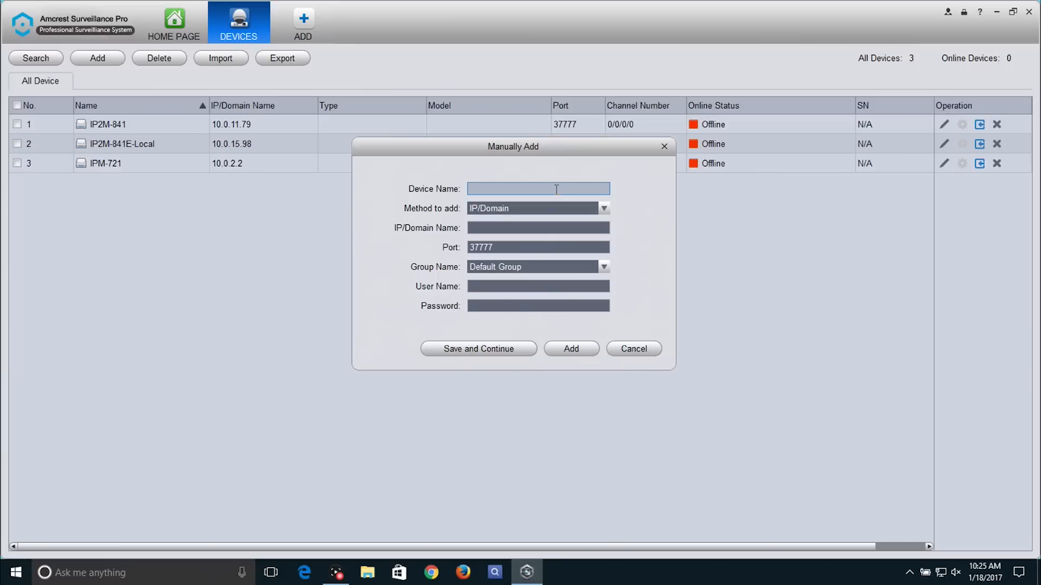
pyautogui.moveTo(623, 192)
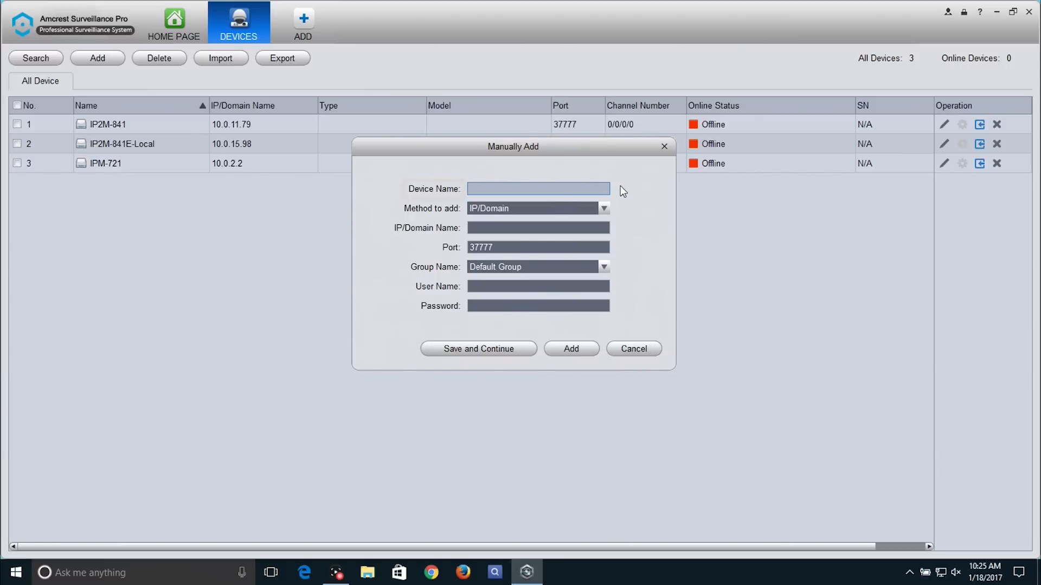
pyautogui.click(538, 189)
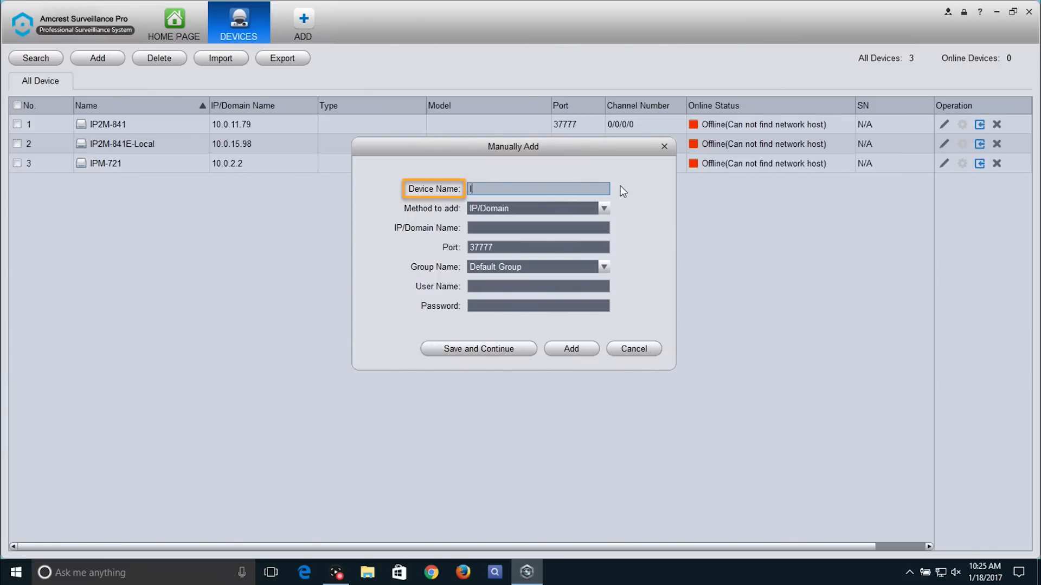
pyautogui.write('IP2M-8')
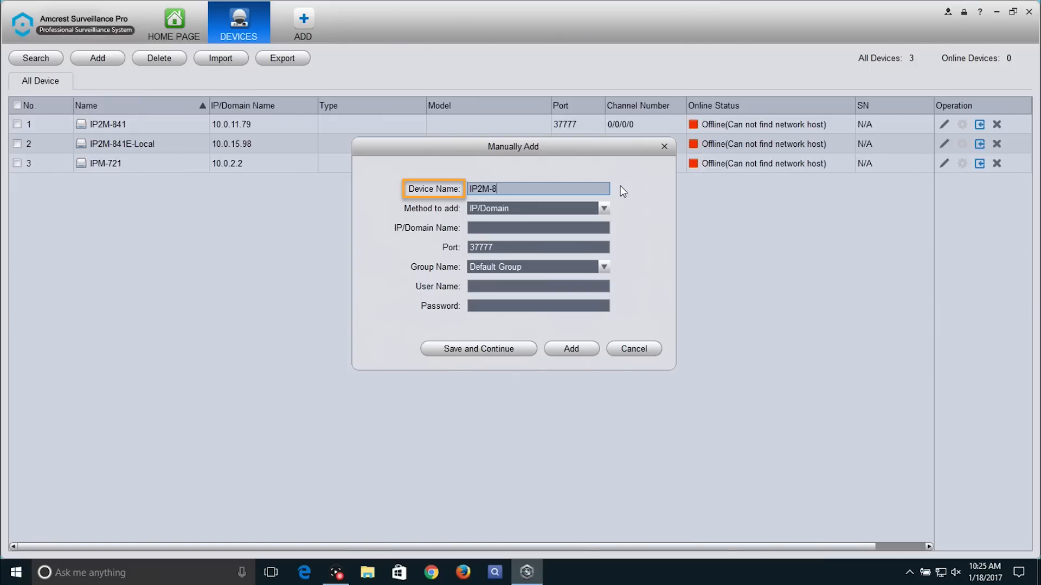
pyautogui.write('41E-')
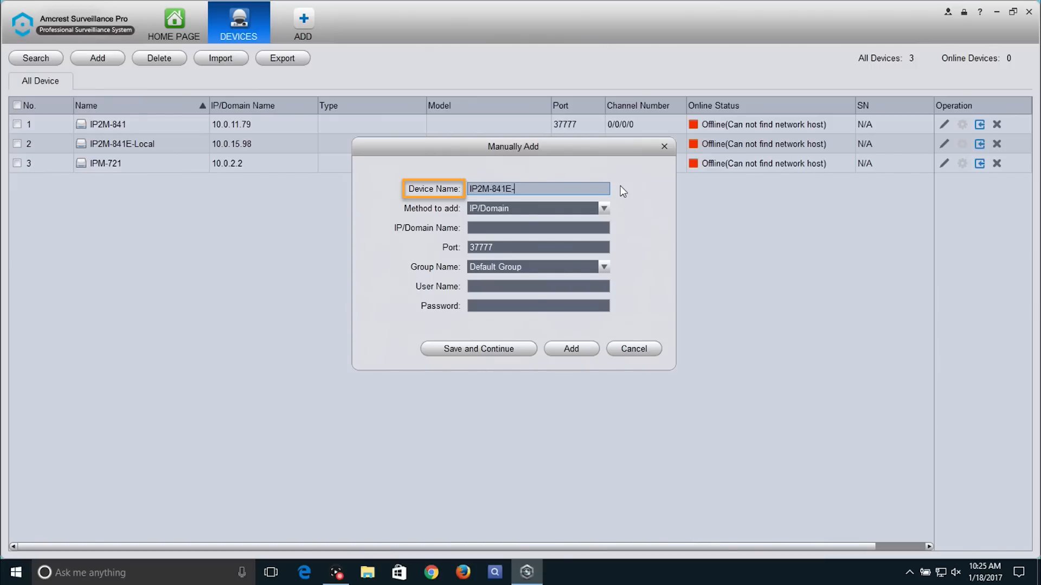
pyautogui.write('Remot')
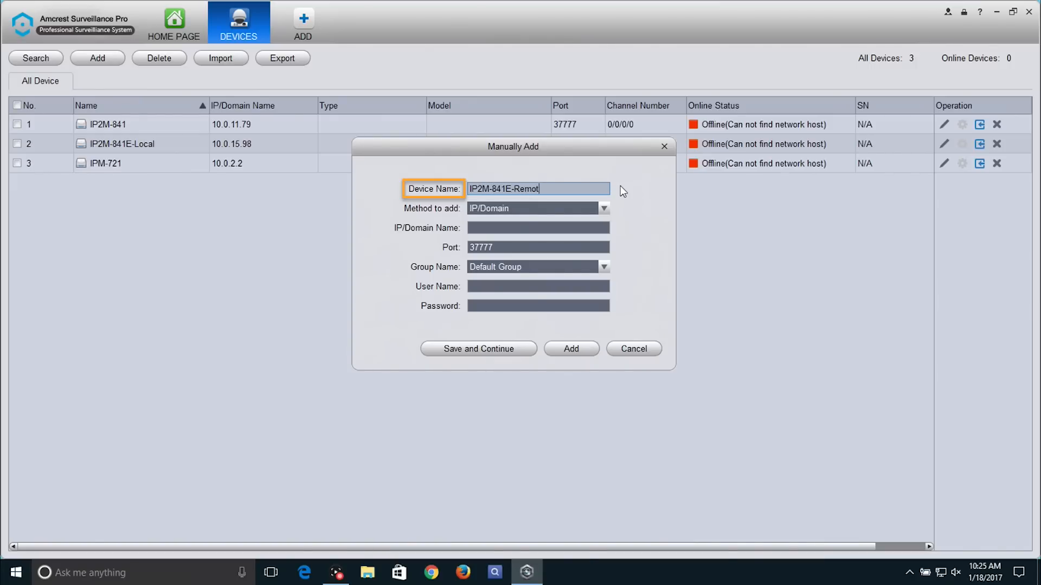
pyautogui.write('e')
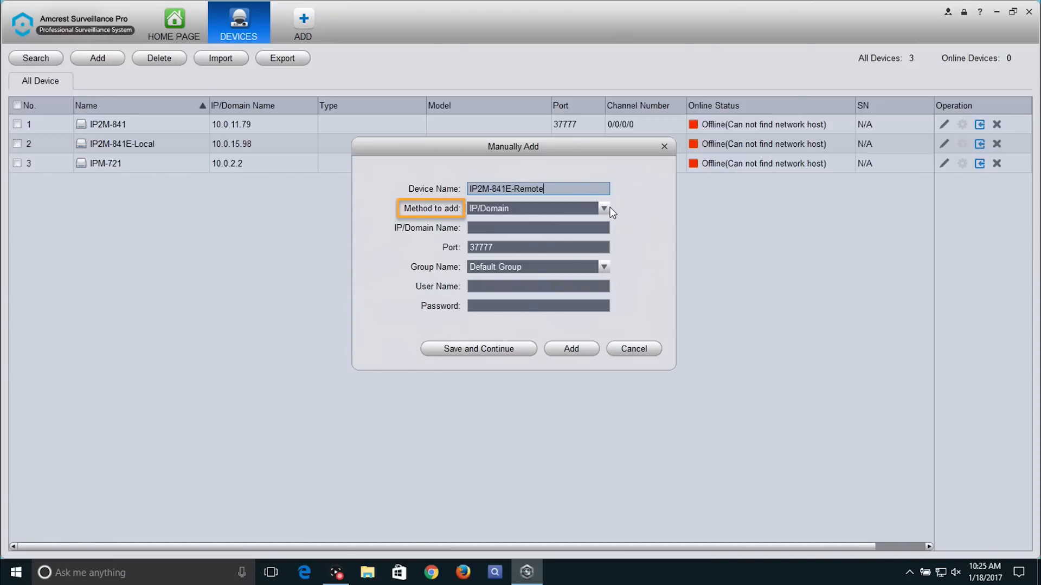
pyautogui.click(602, 208)
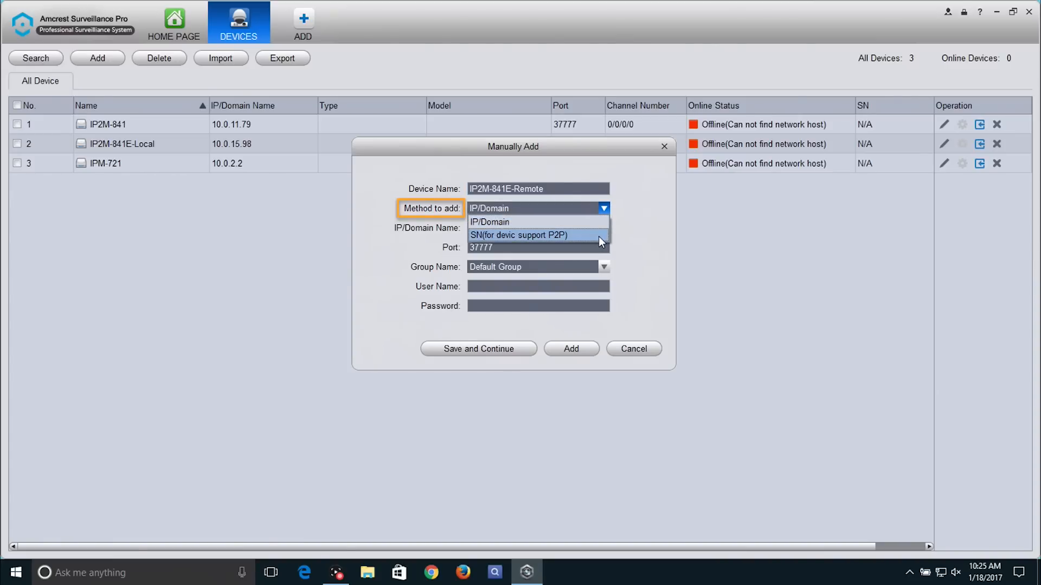
pyautogui.moveTo(598, 238)
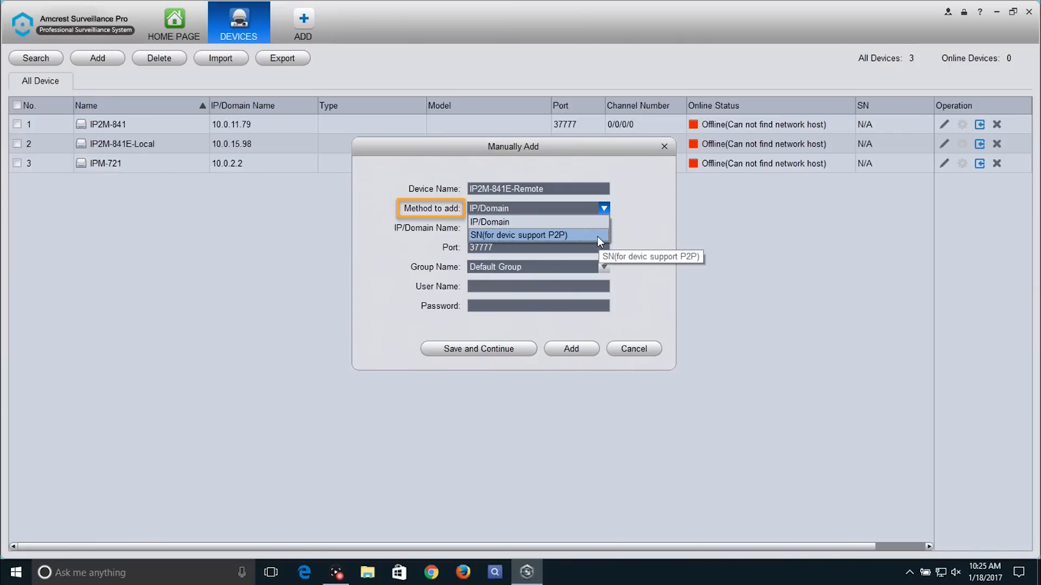
pyautogui.click(520, 236)
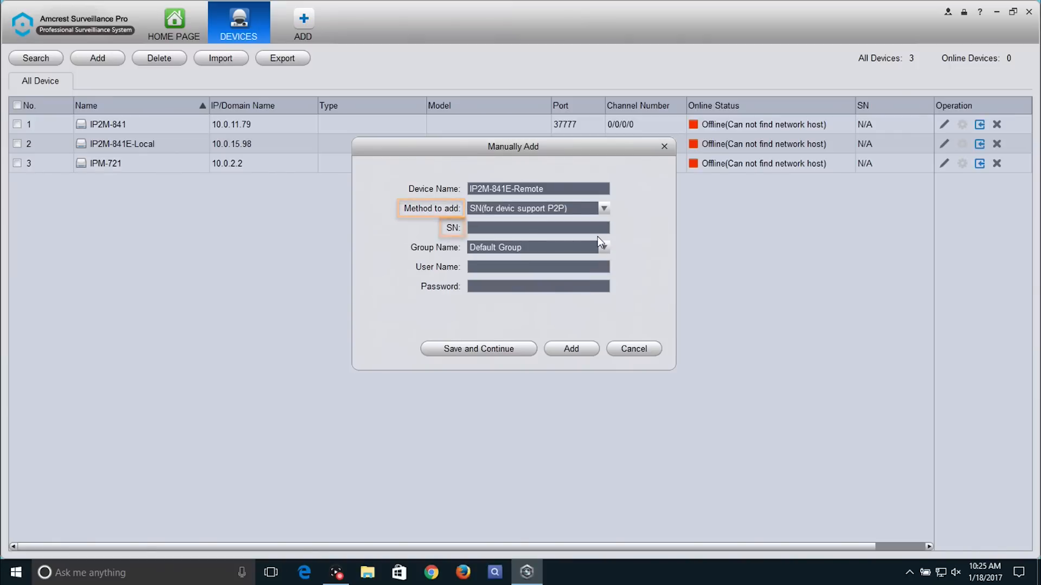
pyautogui.click(538, 228)
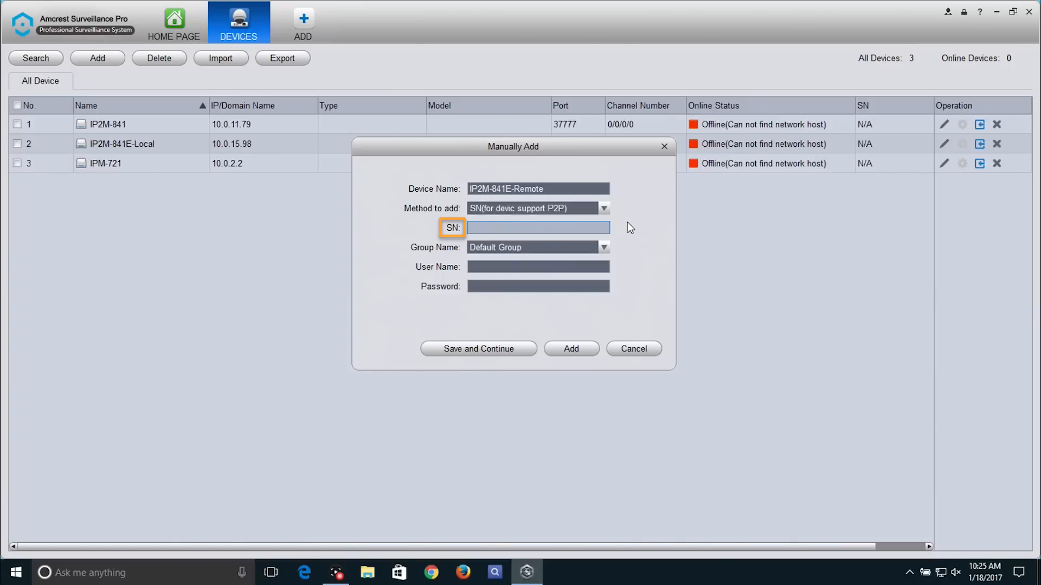
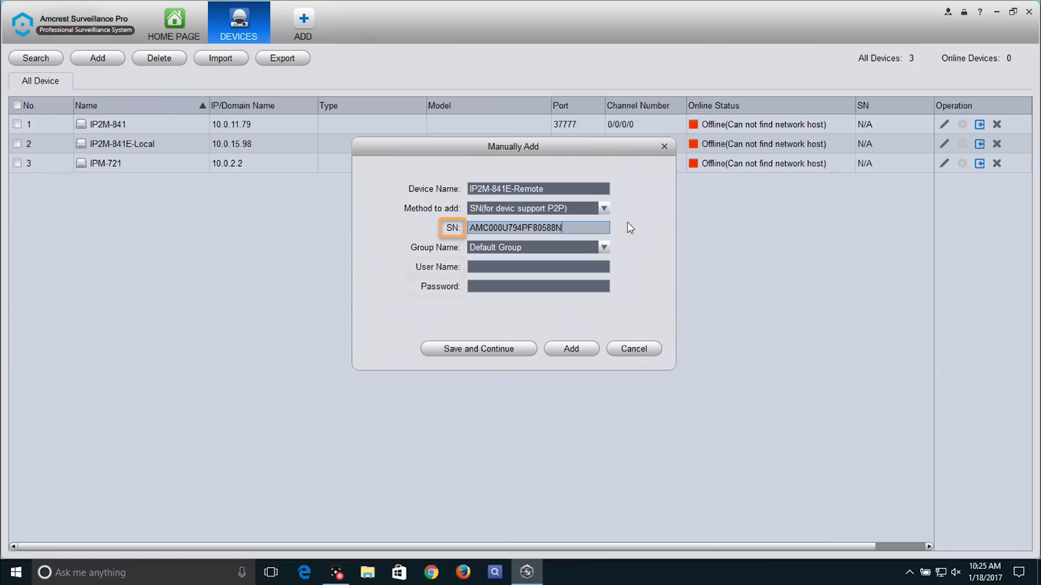
pyautogui.click(538, 267)
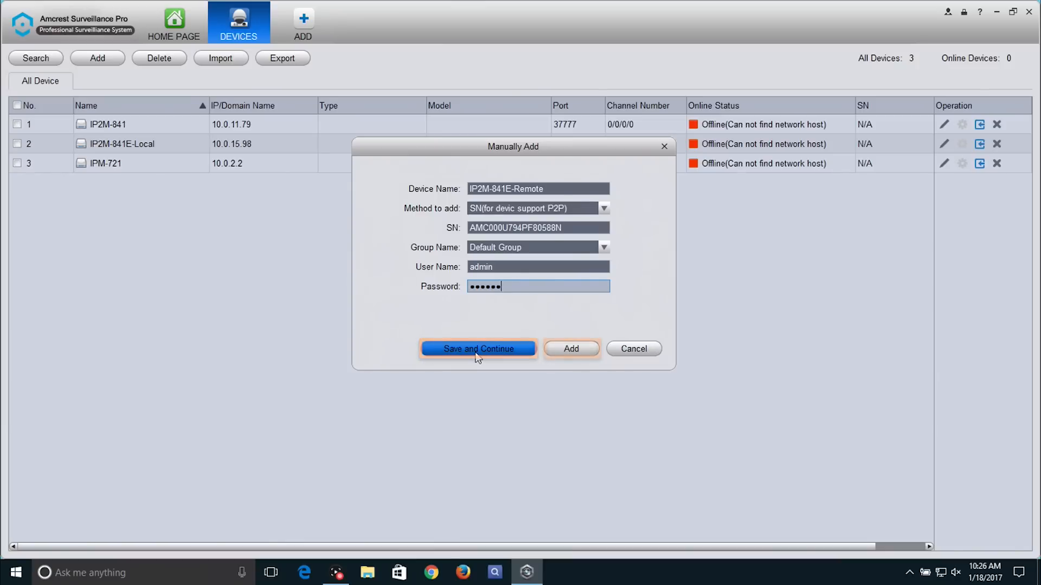
pyautogui.moveTo(572, 349)
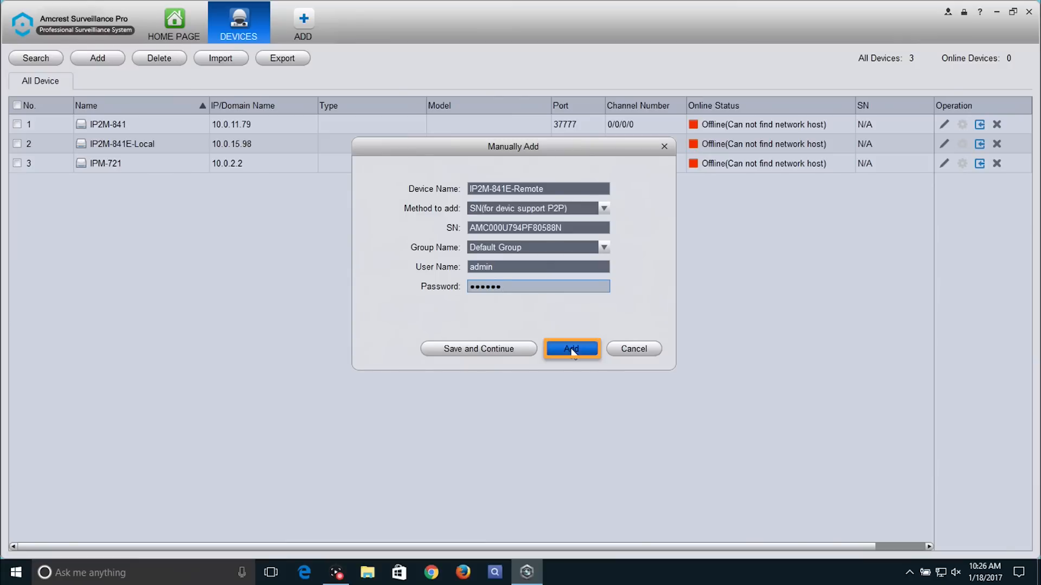
# Add the configured camera so it appears in the device list by its serial number.
pyautogui.click(571, 348)
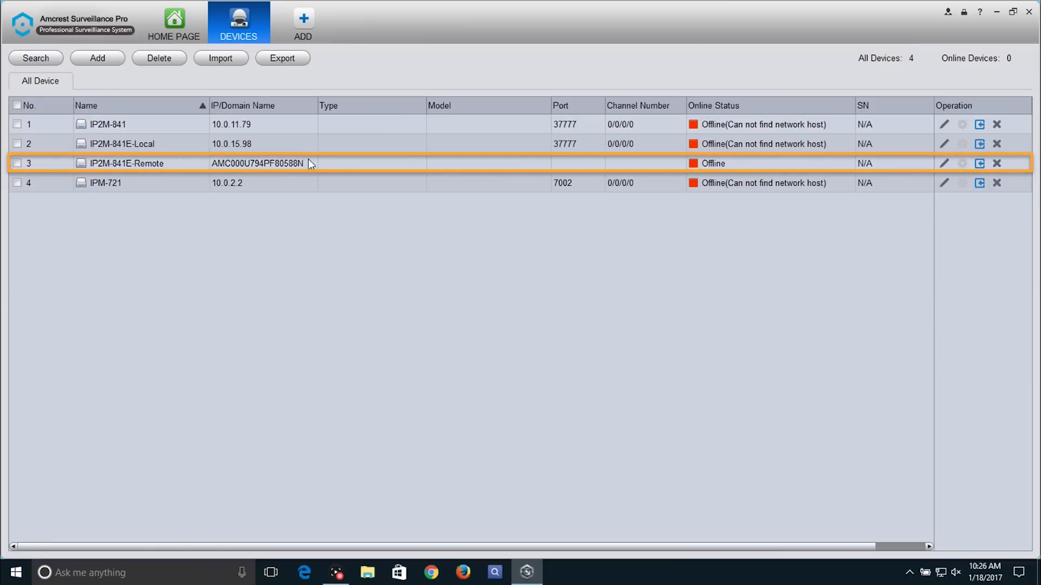
pyautogui.moveTo(743, 163)
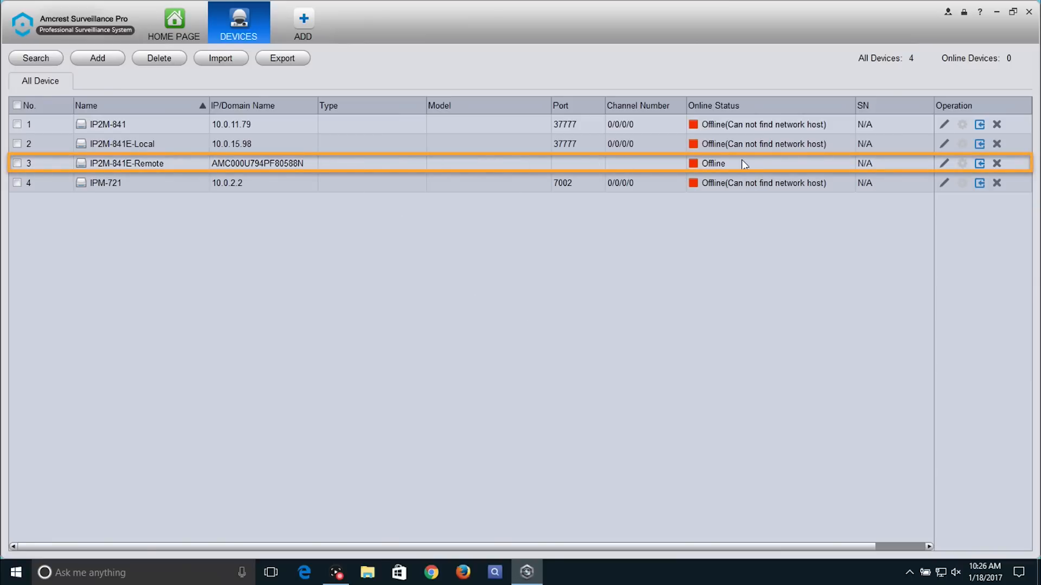
pyautogui.moveTo(735, 164)
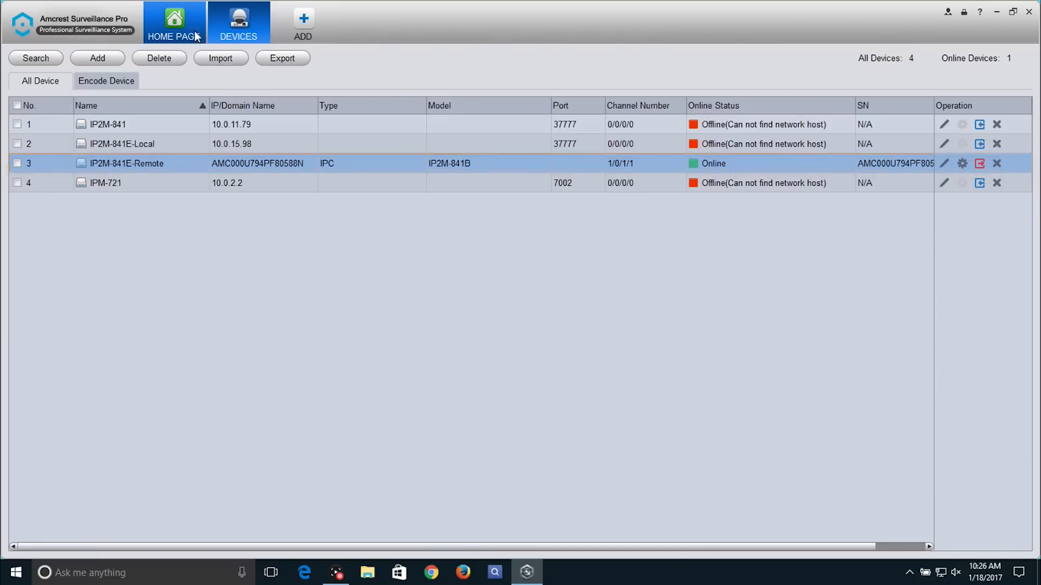
# Stream IP2M-841E-Remote in Live View and enlarge its feed to a single view.
pyautogui.click(238, 18)
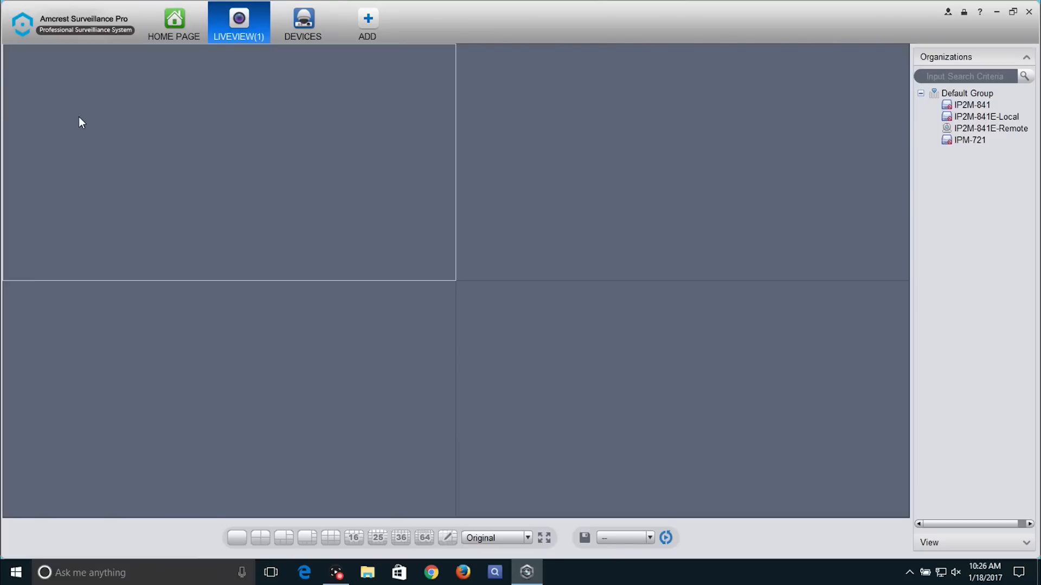
pyautogui.doubleClick(991, 128)
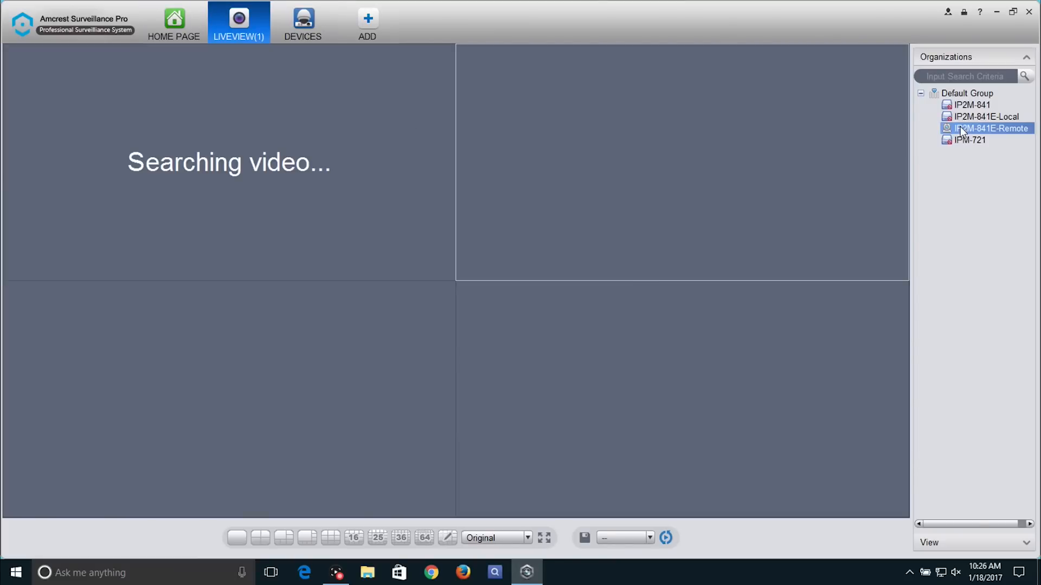
pyautogui.doubleClick(992, 128)
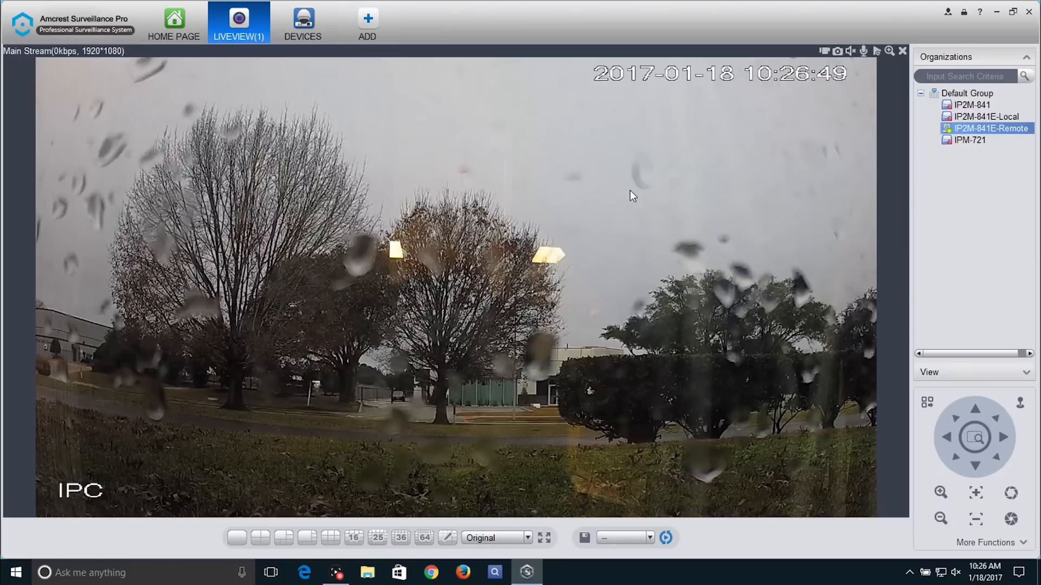